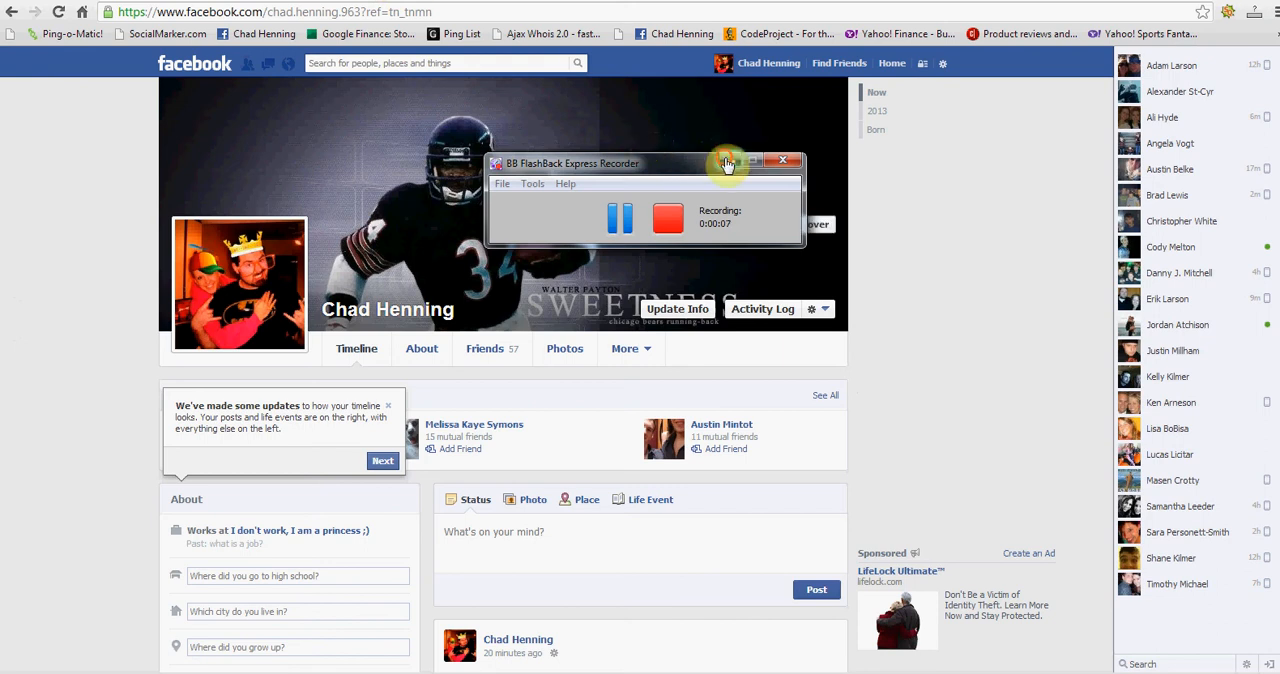
- View the profile picture, move to the second photo, and show its audience options
click(752, 162)
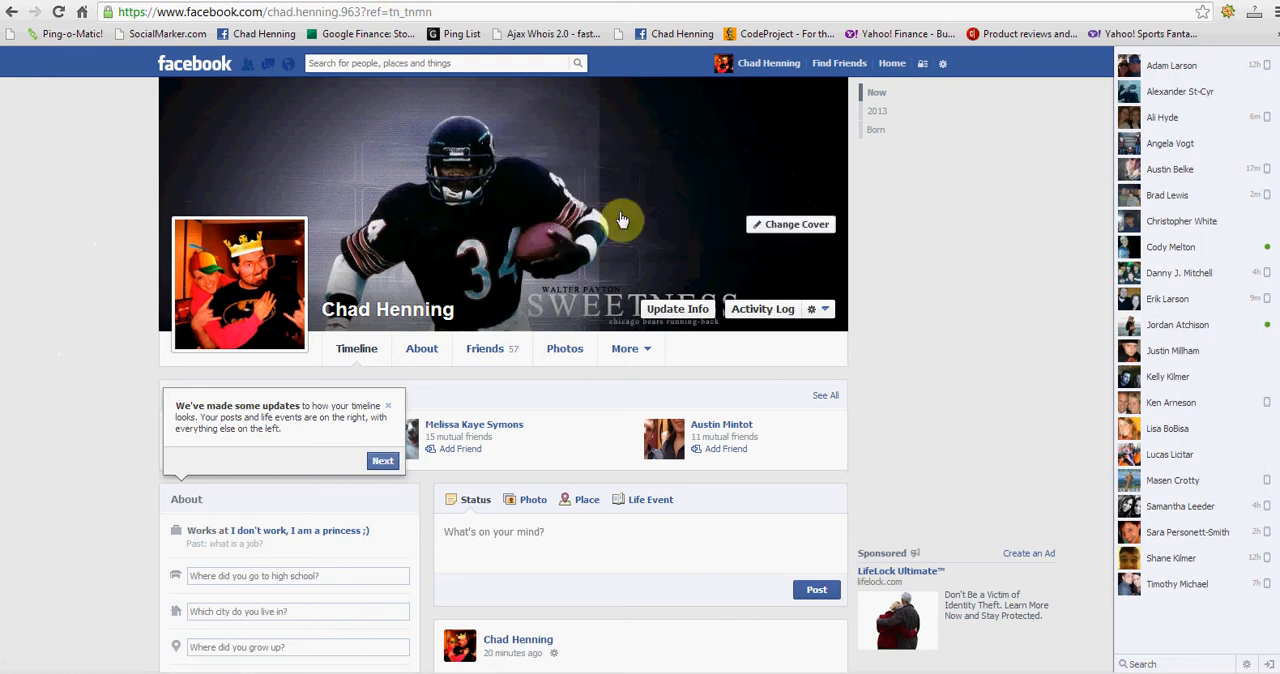
mouse_move(664, 418)
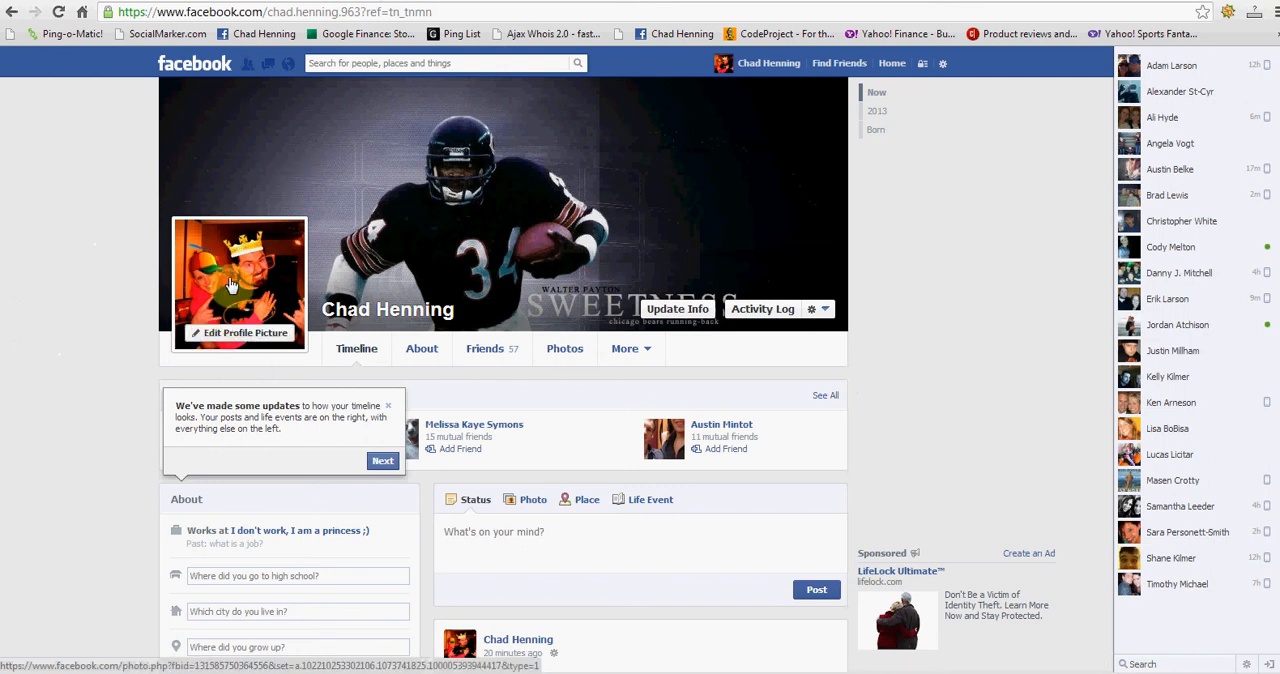
click(230, 284)
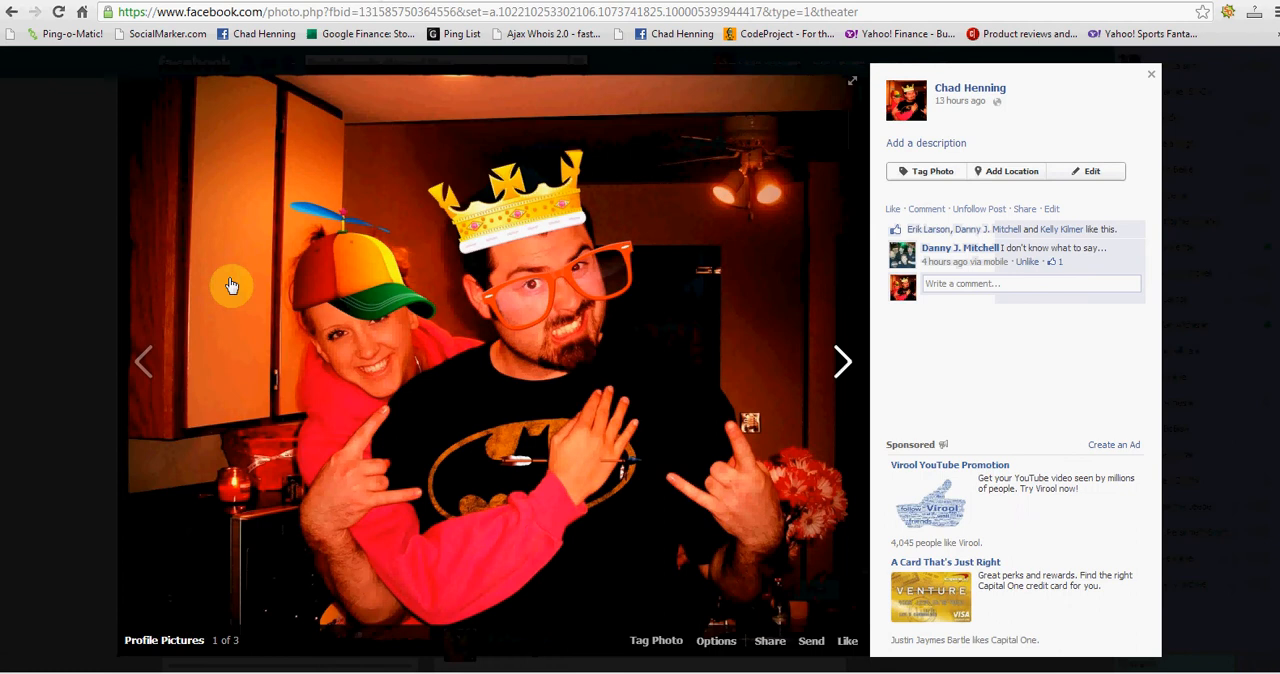
mouse_move(852, 384)
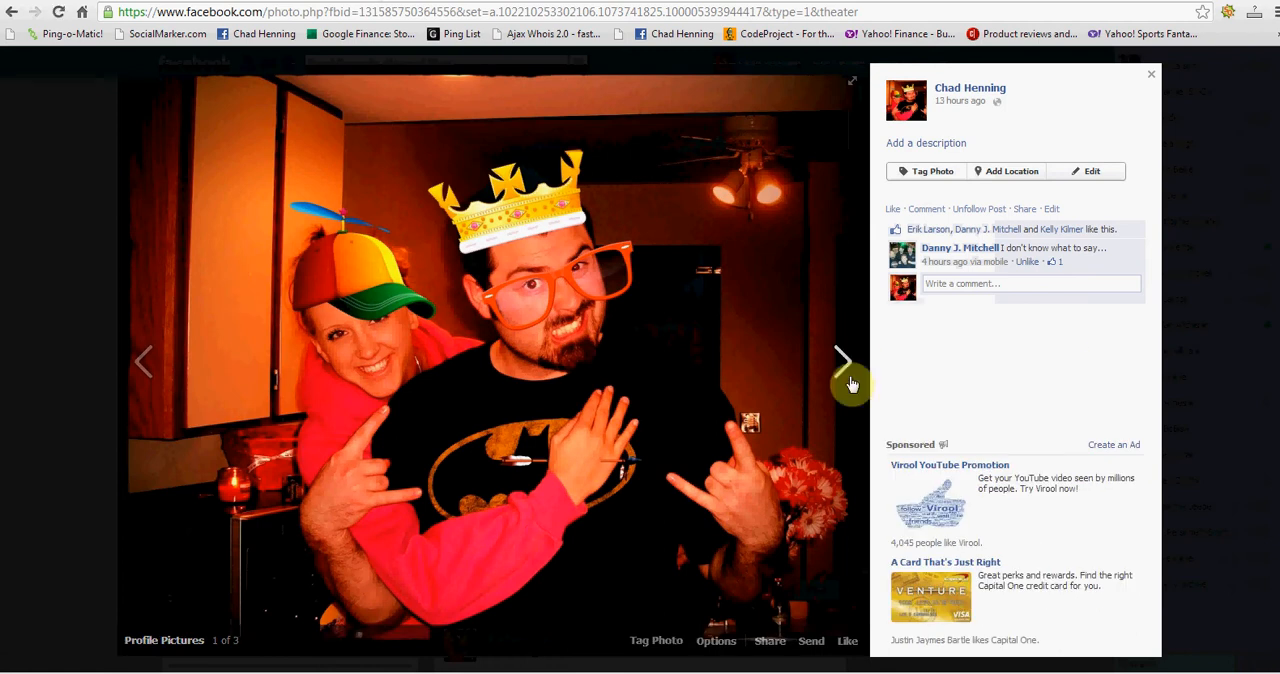
click(844, 360)
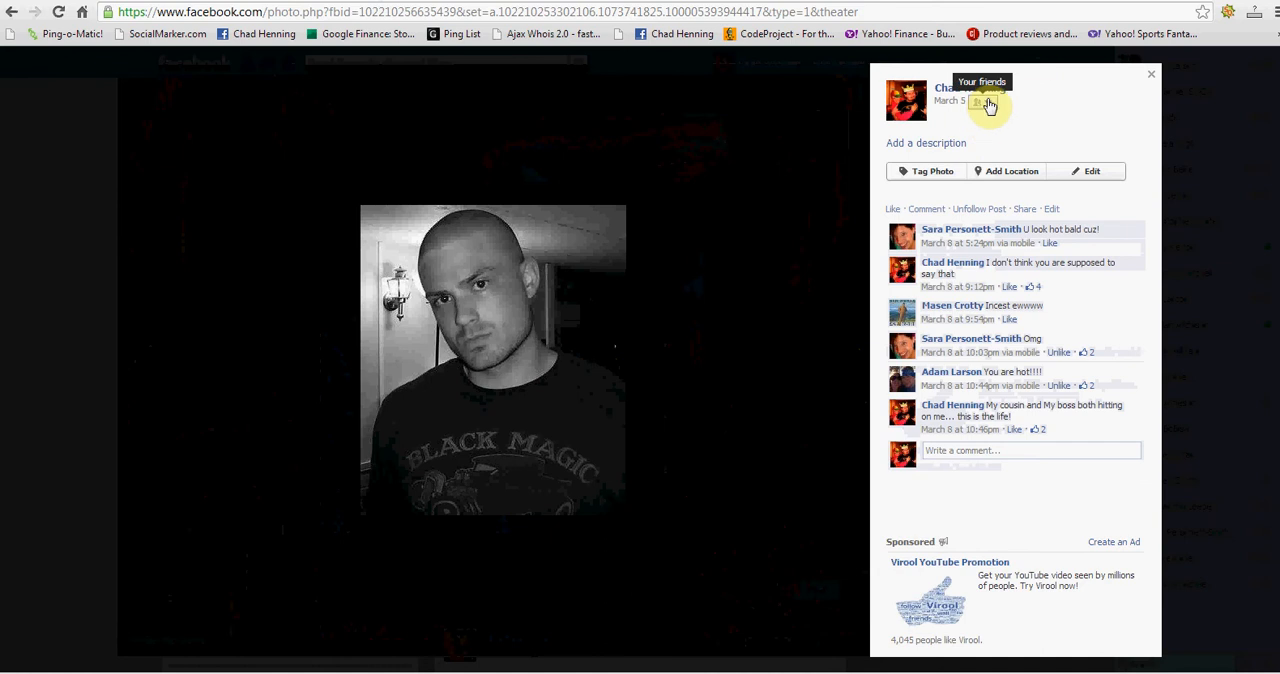
click(984, 102)
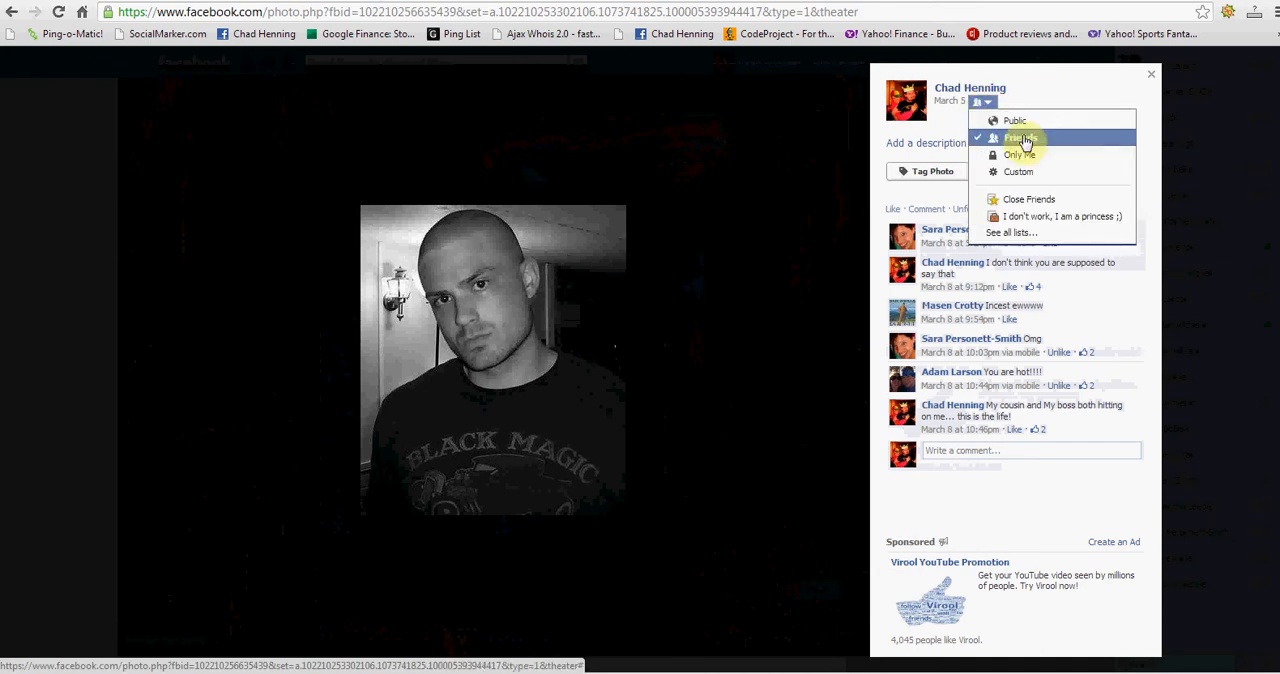
mouse_move(1016, 120)
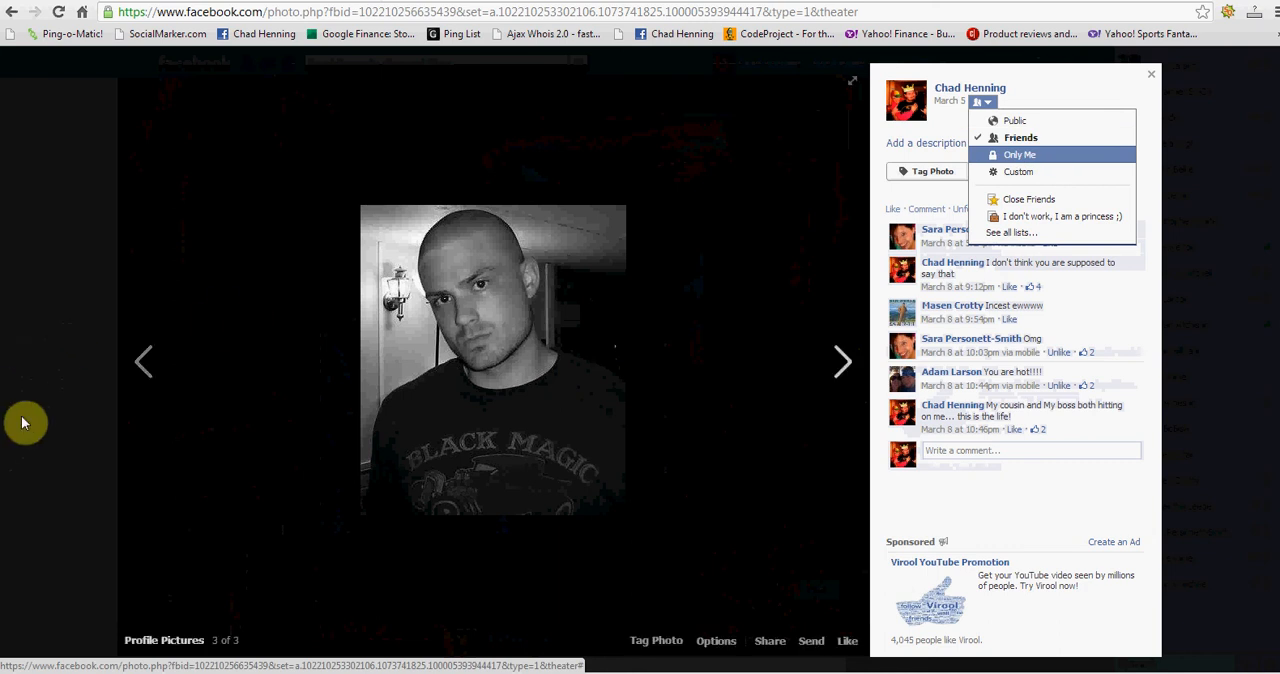
mouse_move(144, 360)
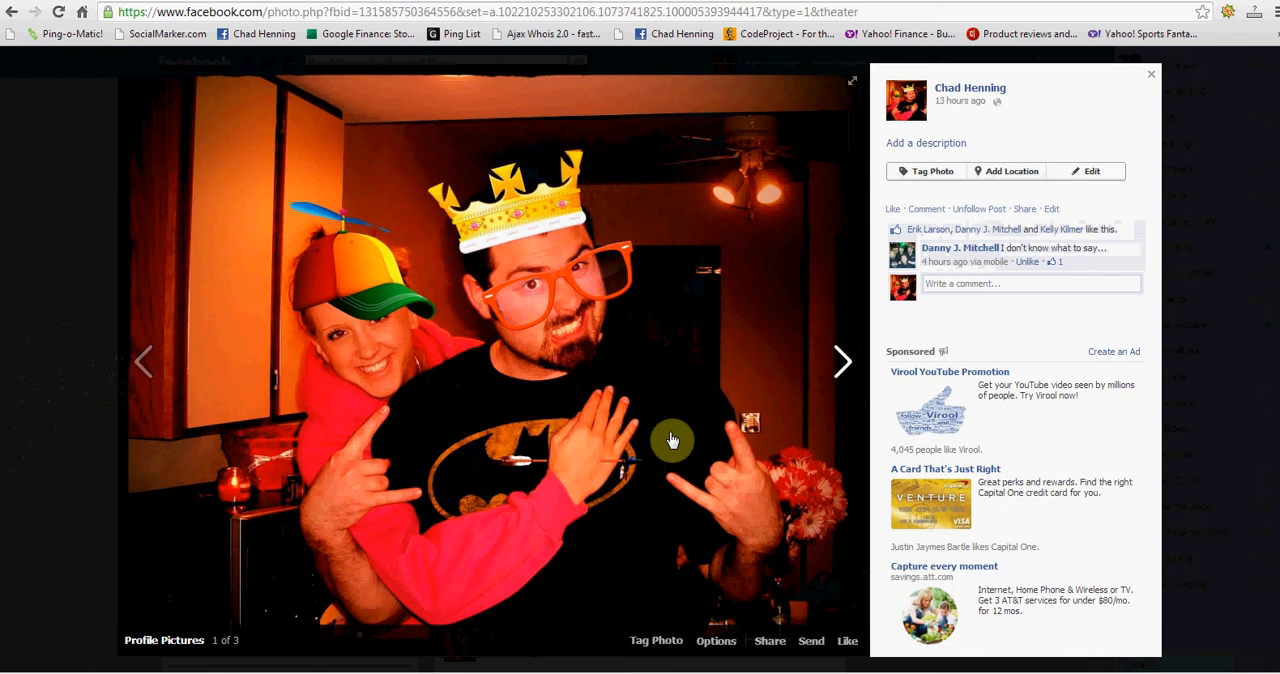
mouse_move(164, 640)
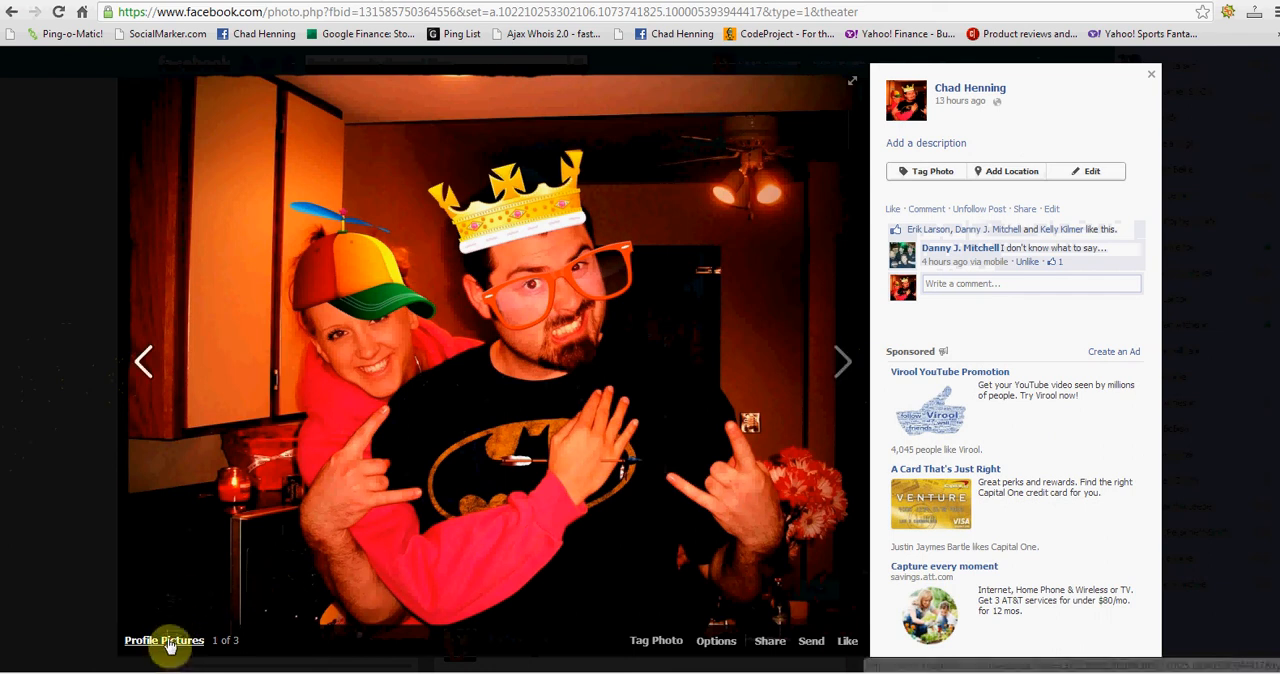
- Go to the profile's photo albums and begin creating a new album
click(164, 640)
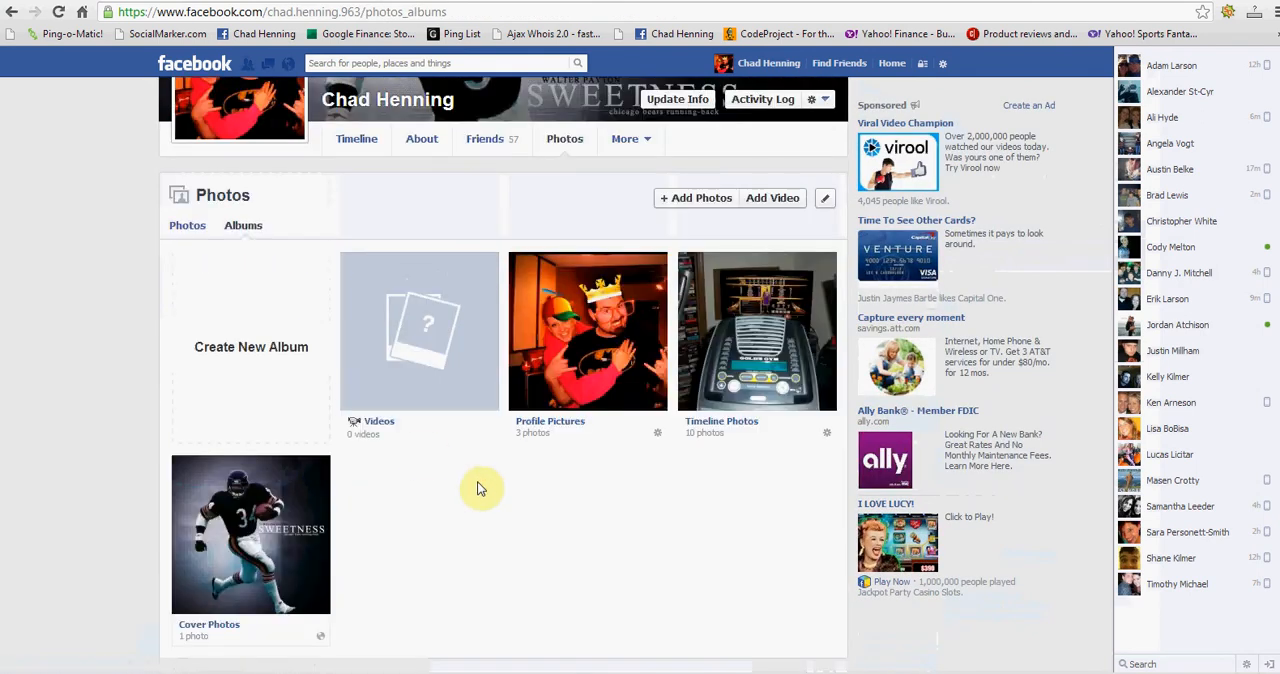
mouse_move(568, 476)
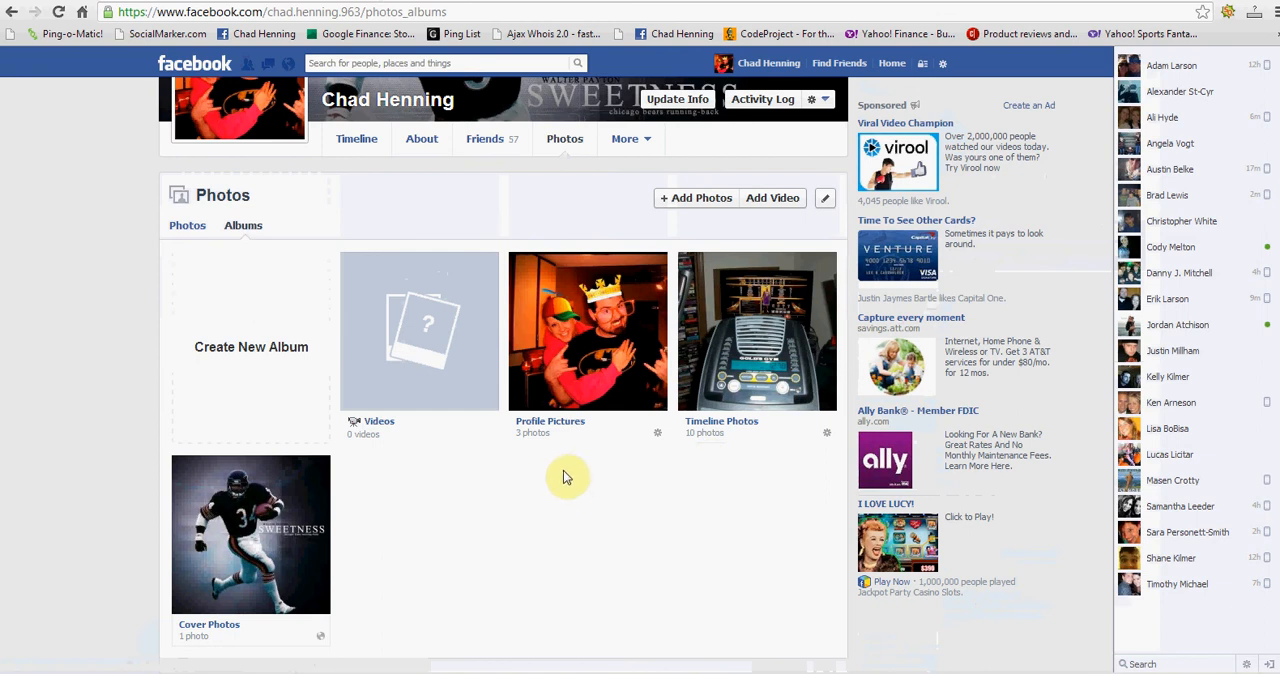
mouse_move(284, 372)
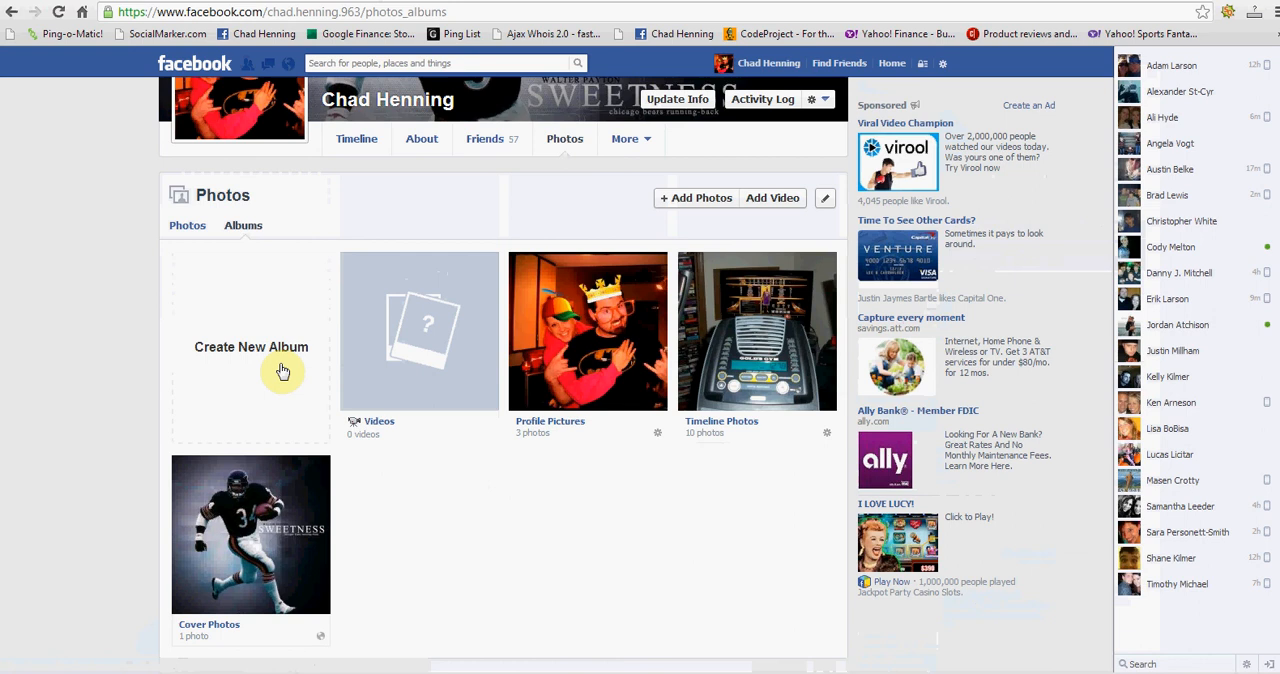
mouse_move(240, 364)
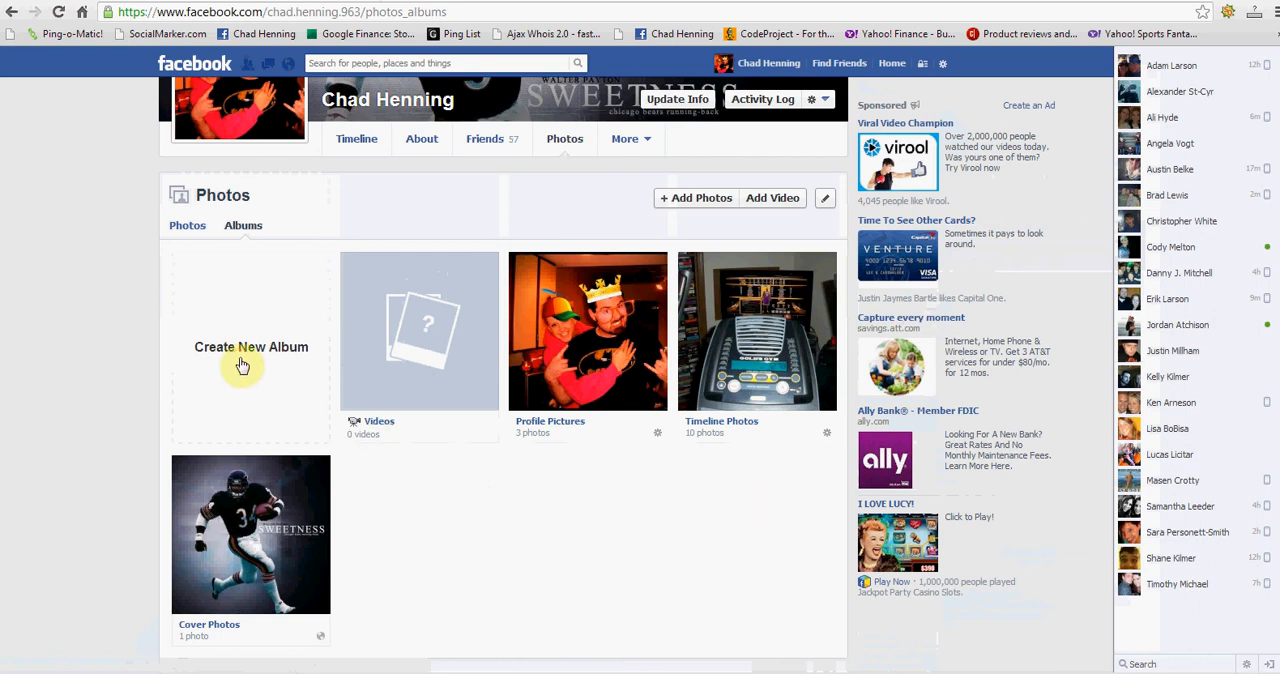
click(696, 196)
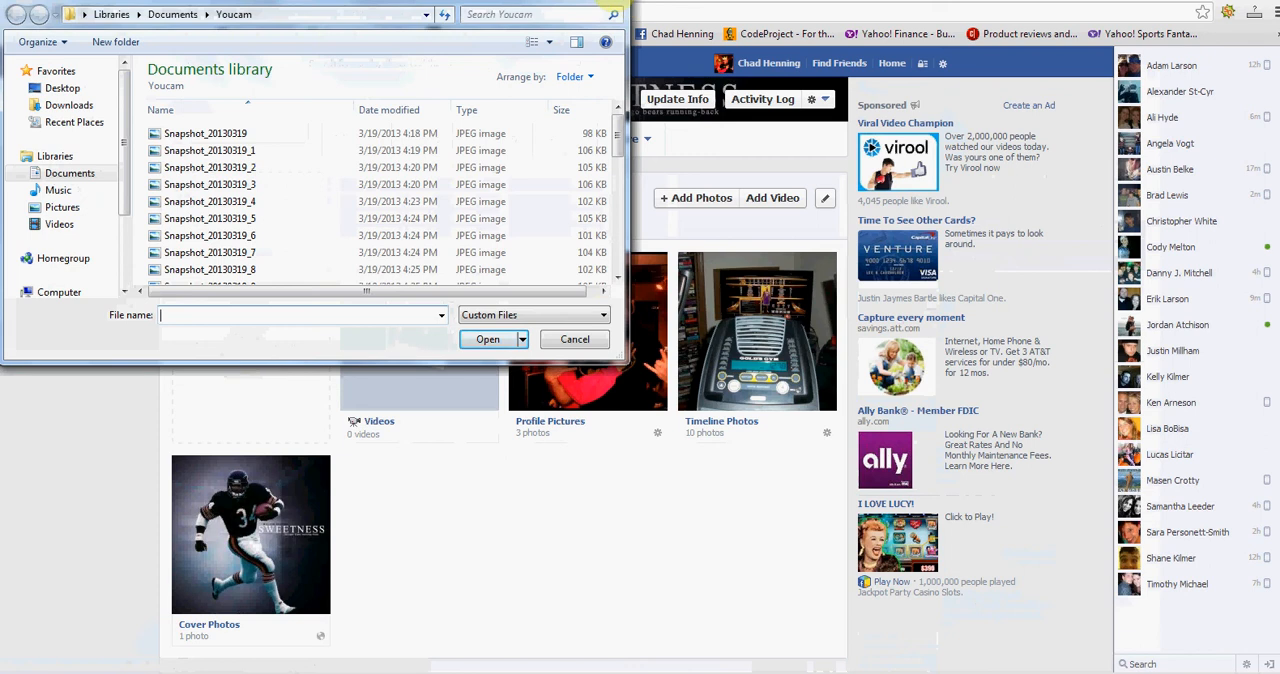
- Dismiss the photo upload file picker without choosing any images
click(576, 340)
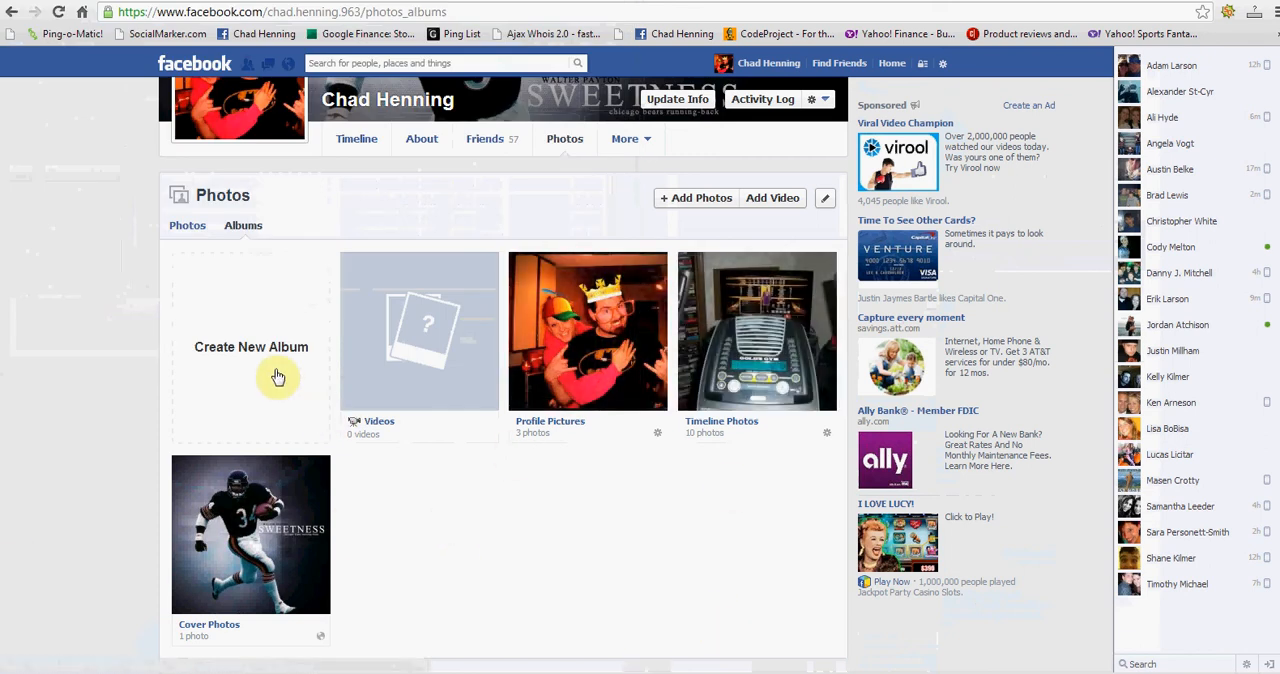
mouse_move(658, 432)
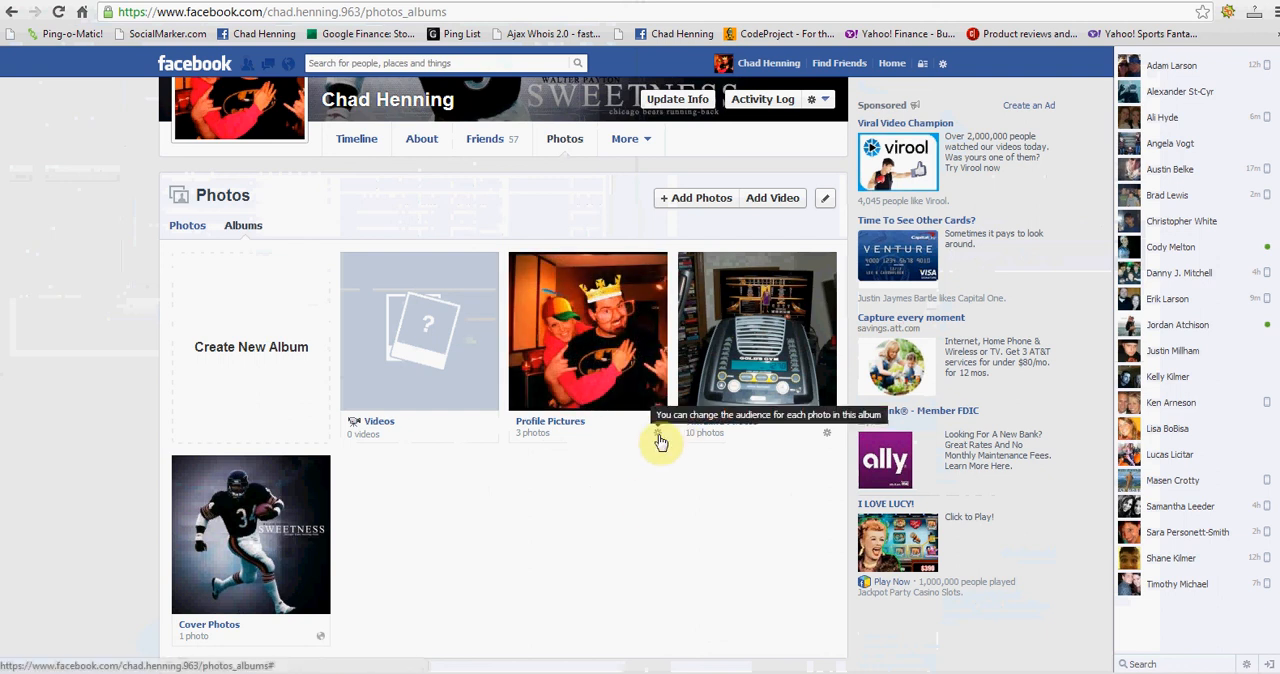
mouse_move(604, 484)
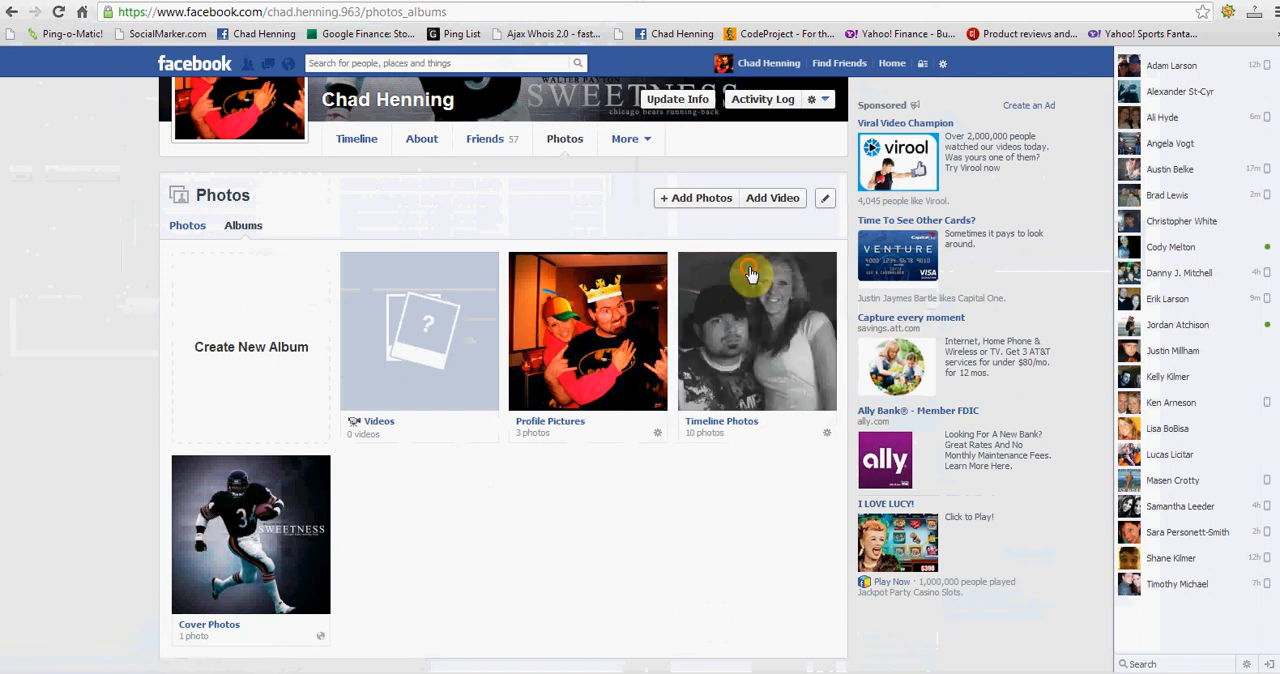
- Set the first Timeline Photos picture's audience to Only Me, then back to Friends
click(756, 330)
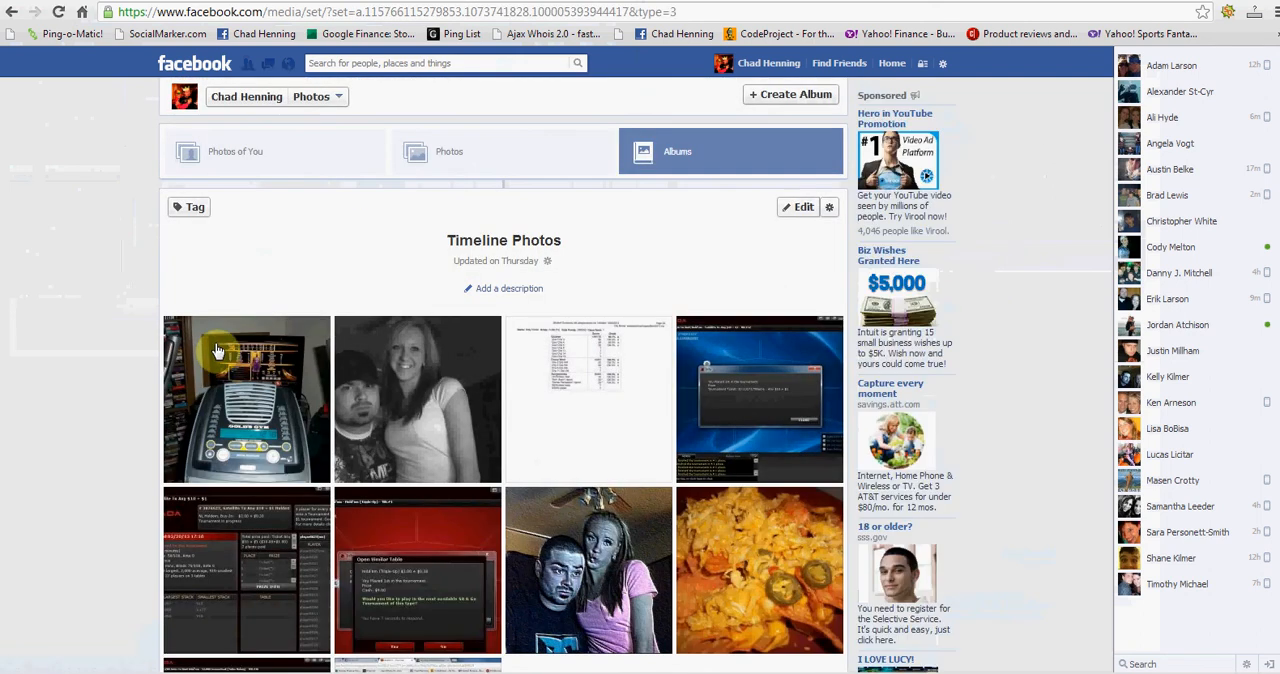
click(246, 398)
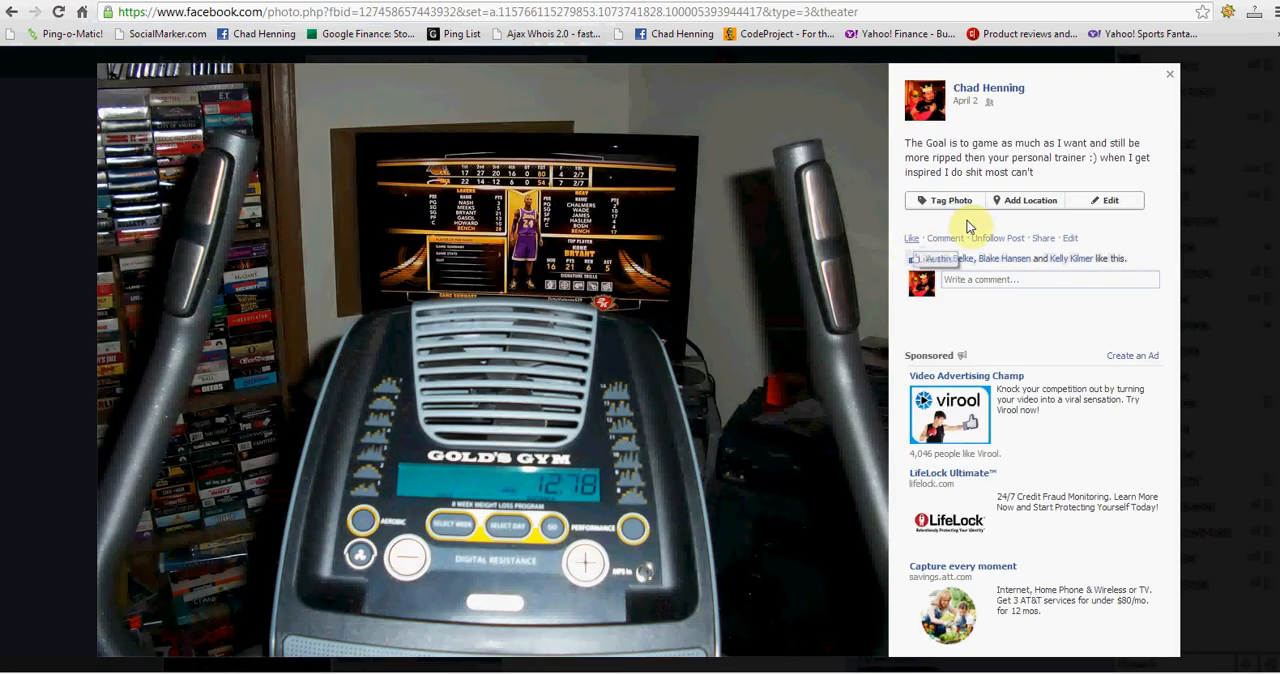
mouse_move(1076, 172)
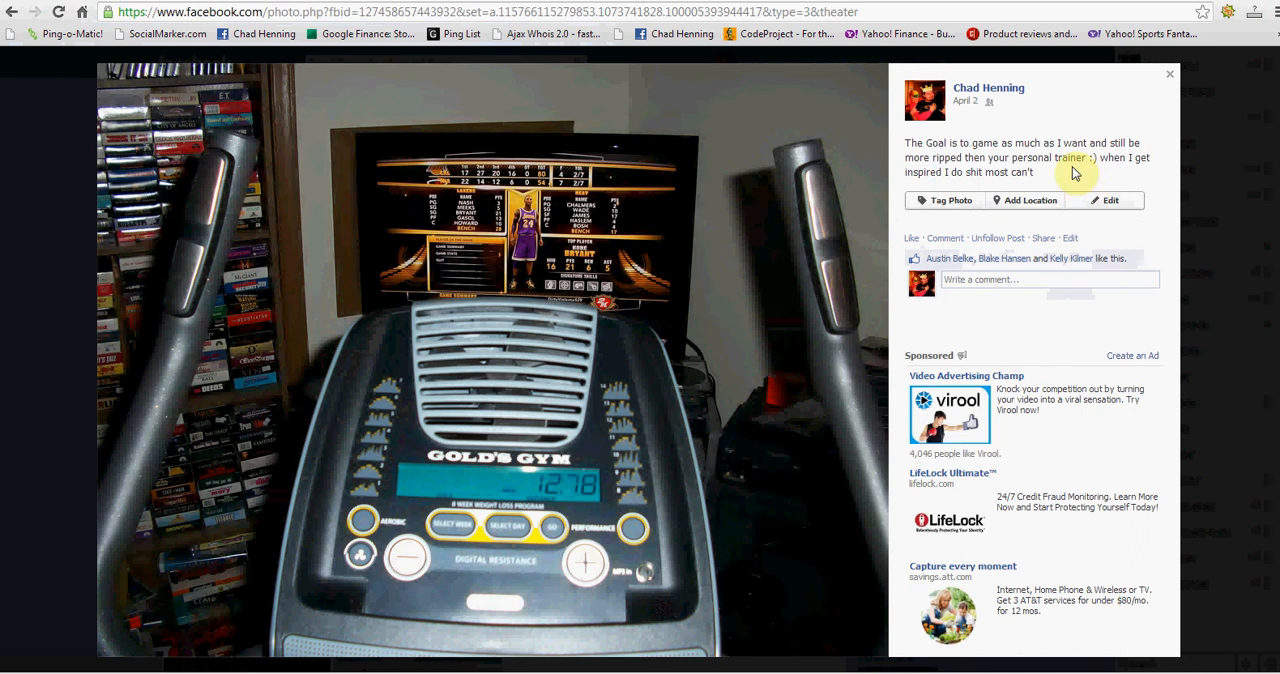
click(996, 102)
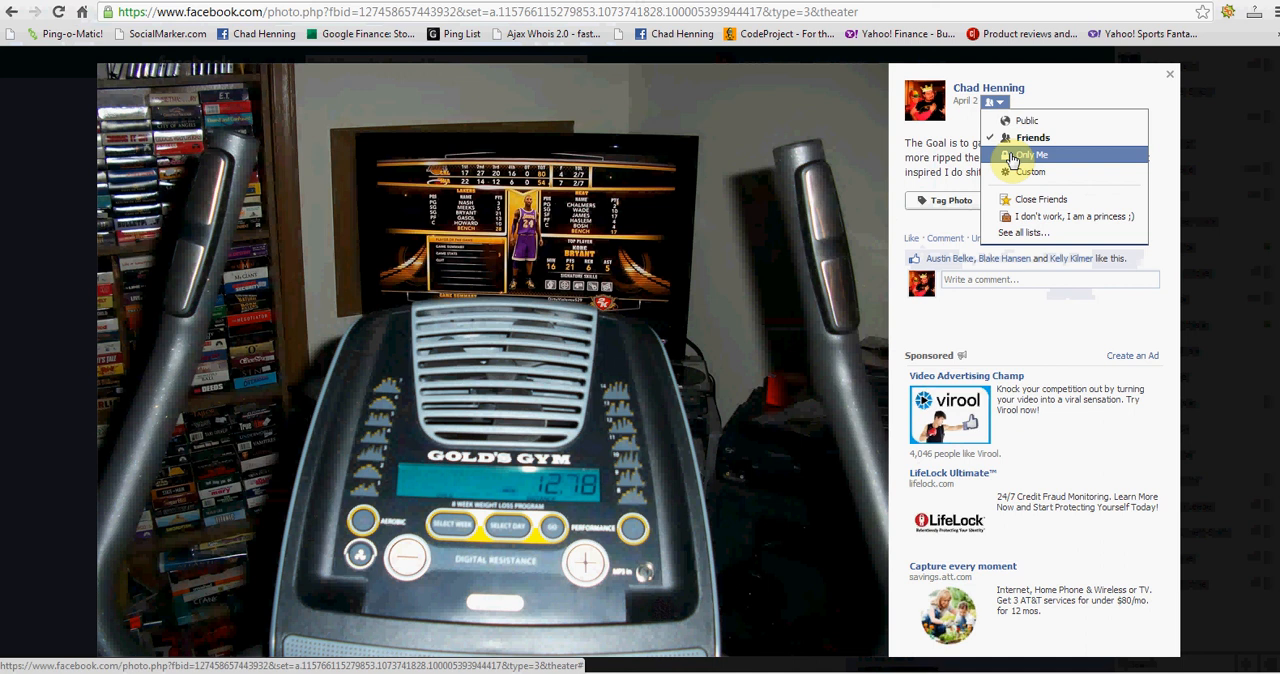
click(1030, 154)
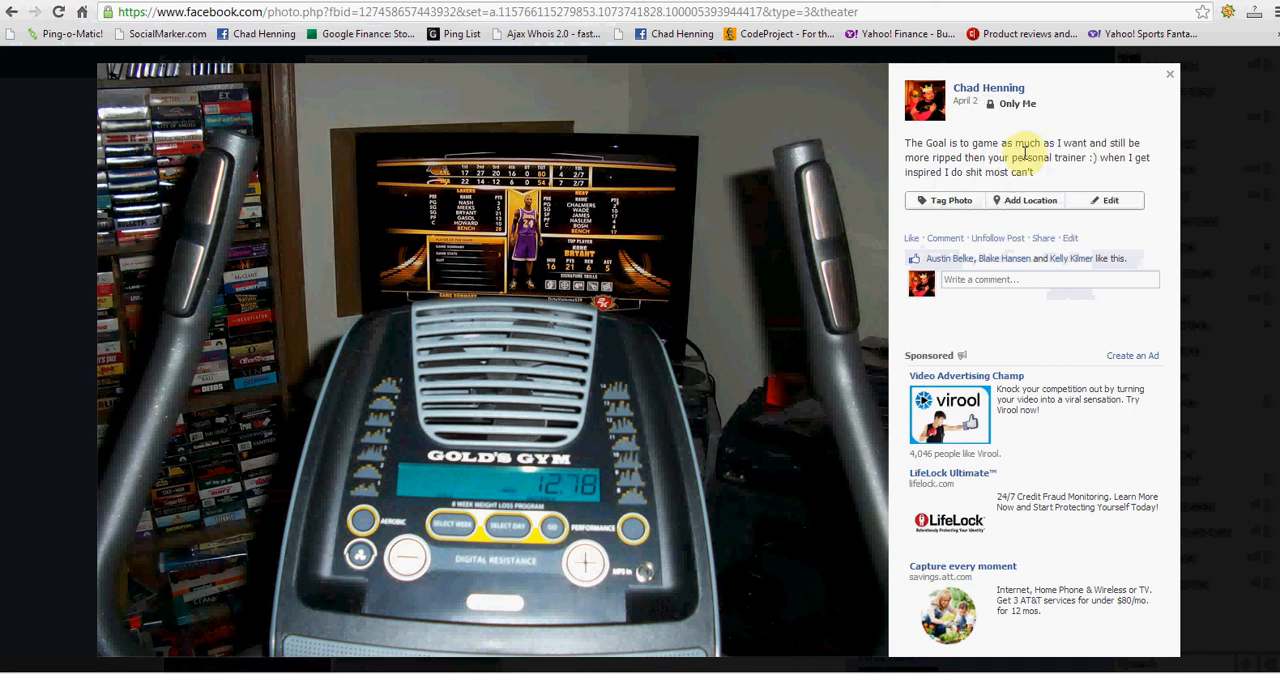
click(1016, 104)
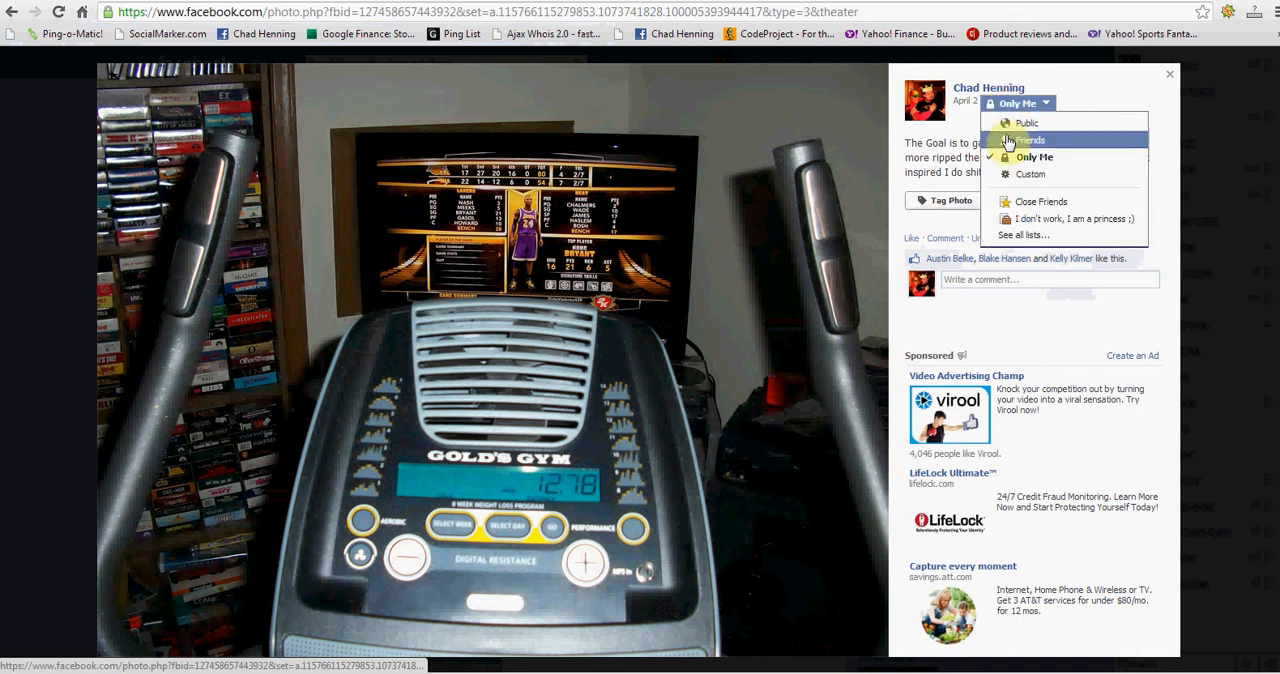
click(1028, 140)
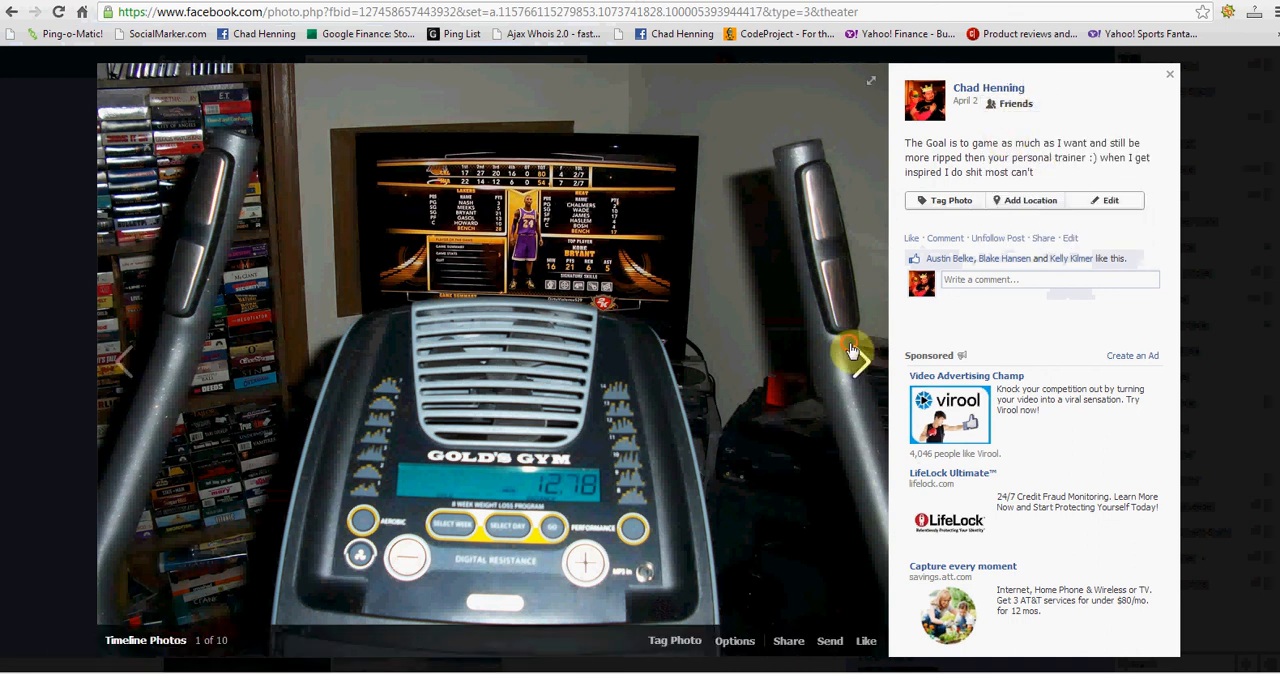
- Step through several more Timeline Photos, then return to the album grid
click(856, 360)
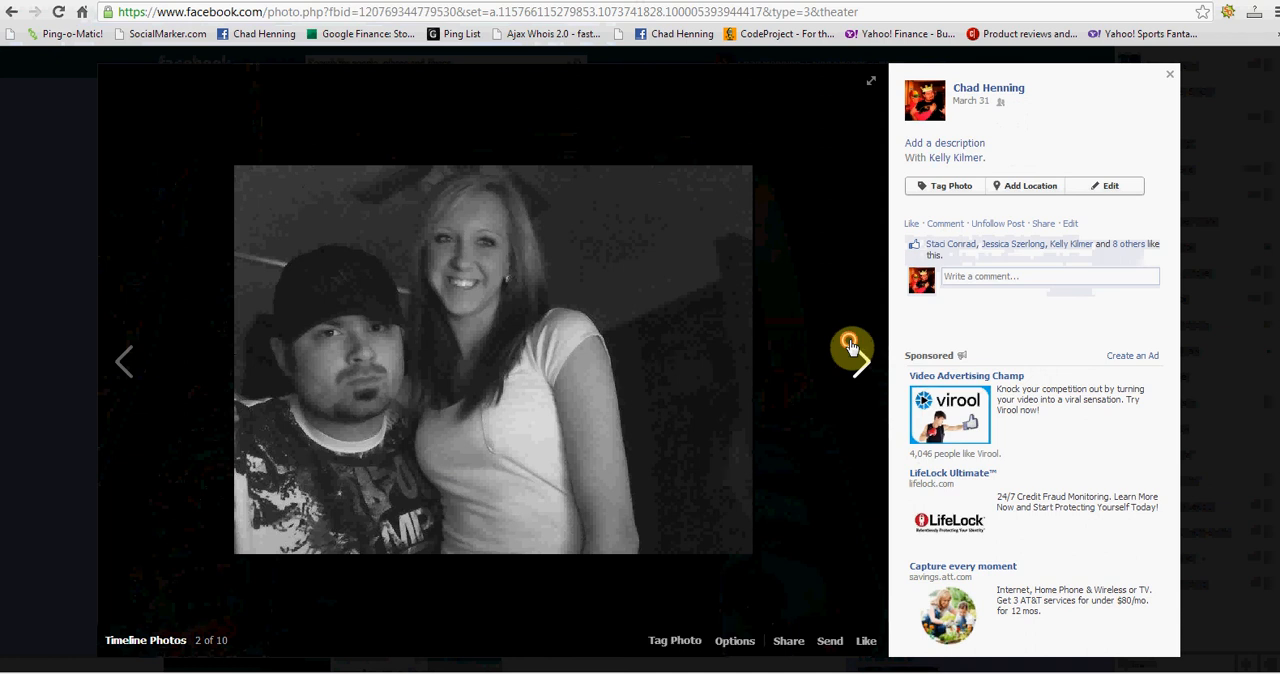
click(856, 362)
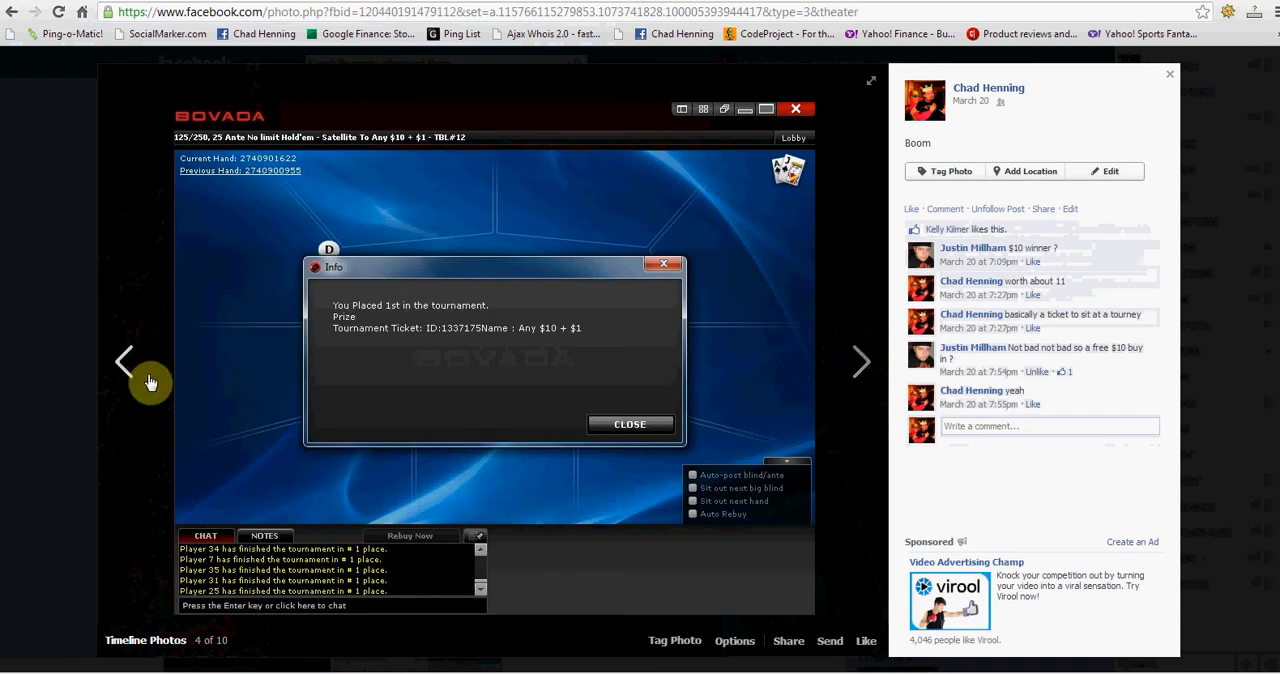
click(860, 362)
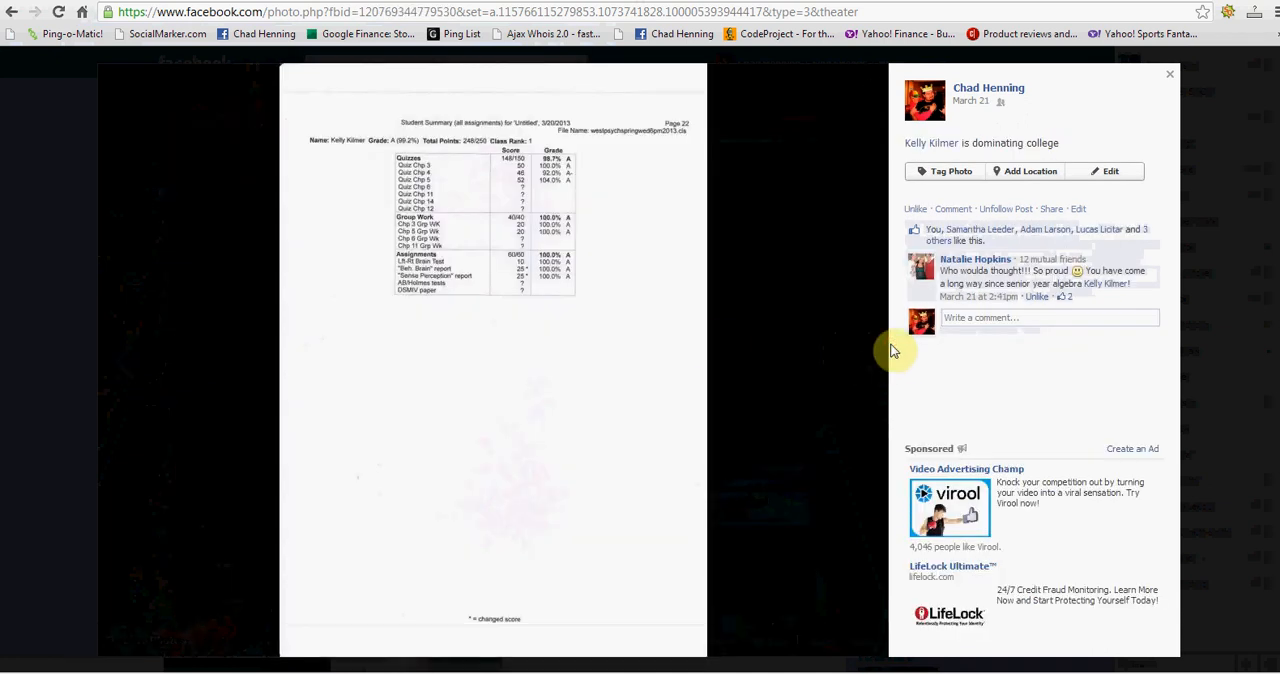
click(858, 362)
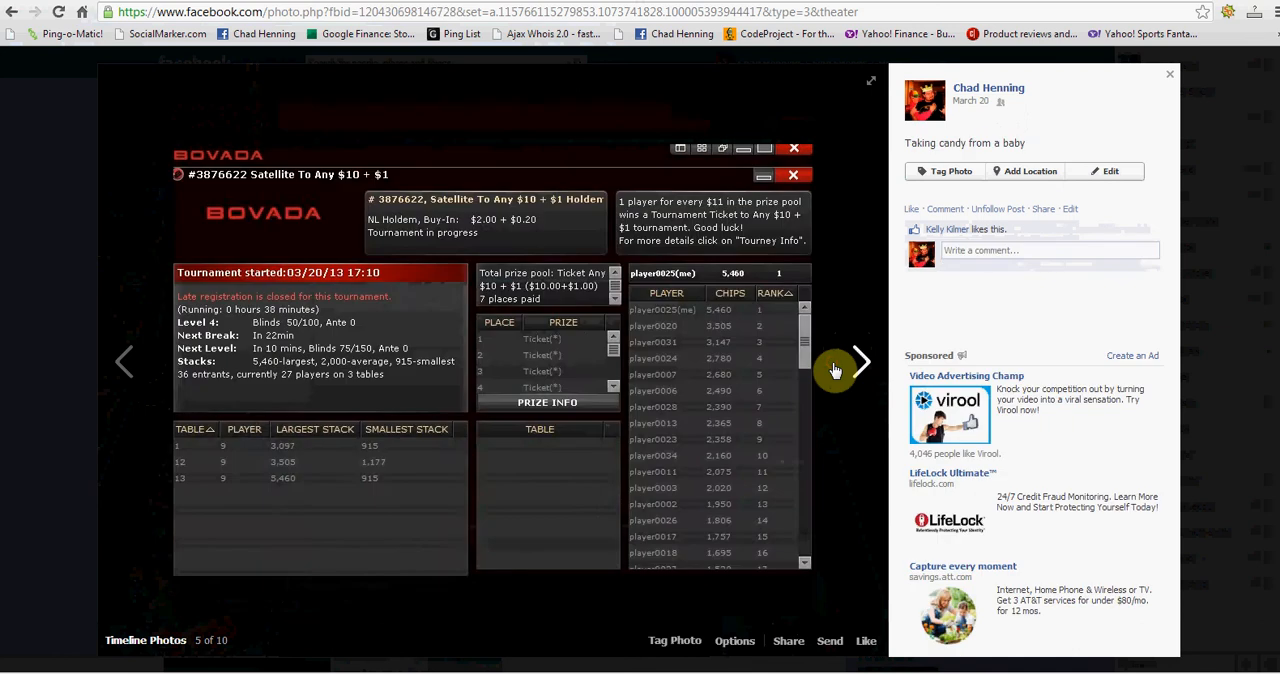
click(860, 360)
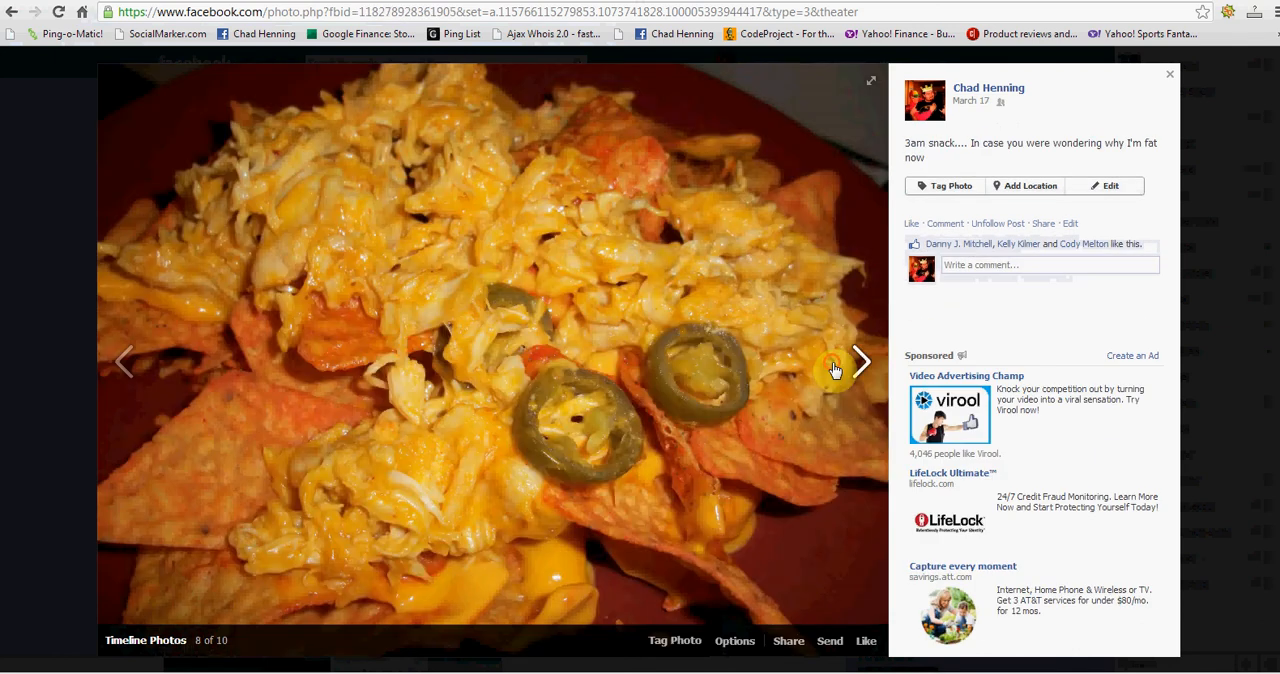
click(858, 362)
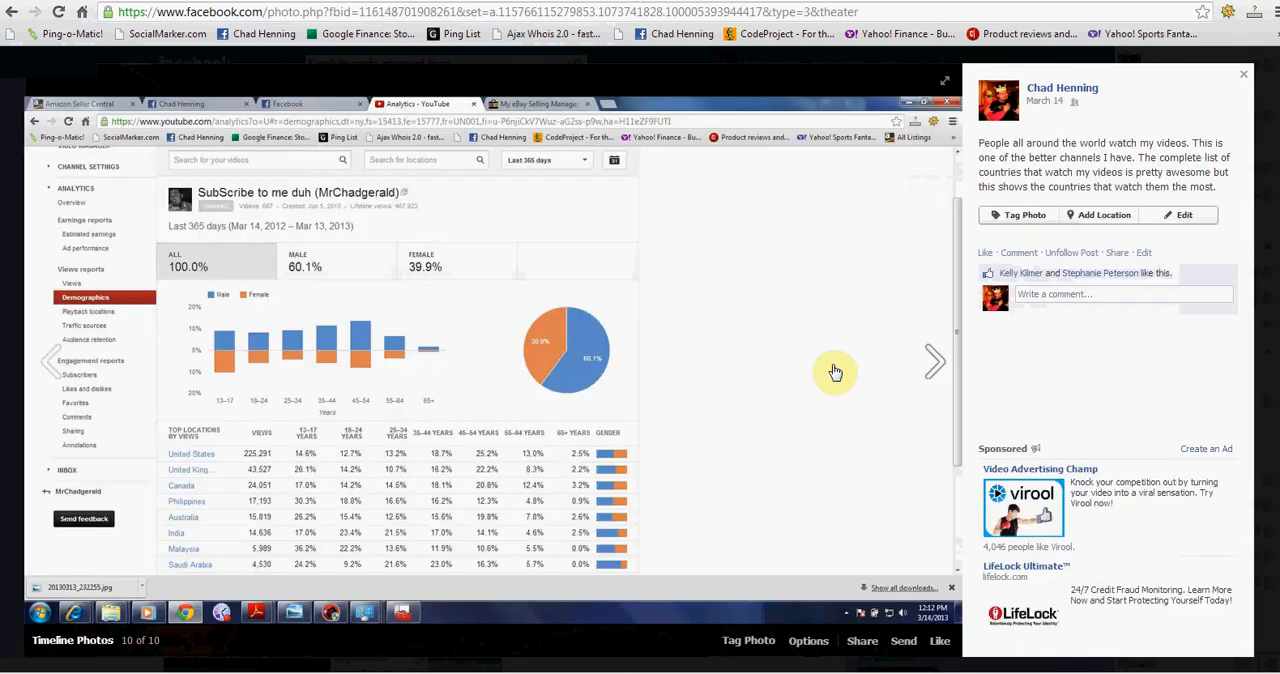
click(934, 360)
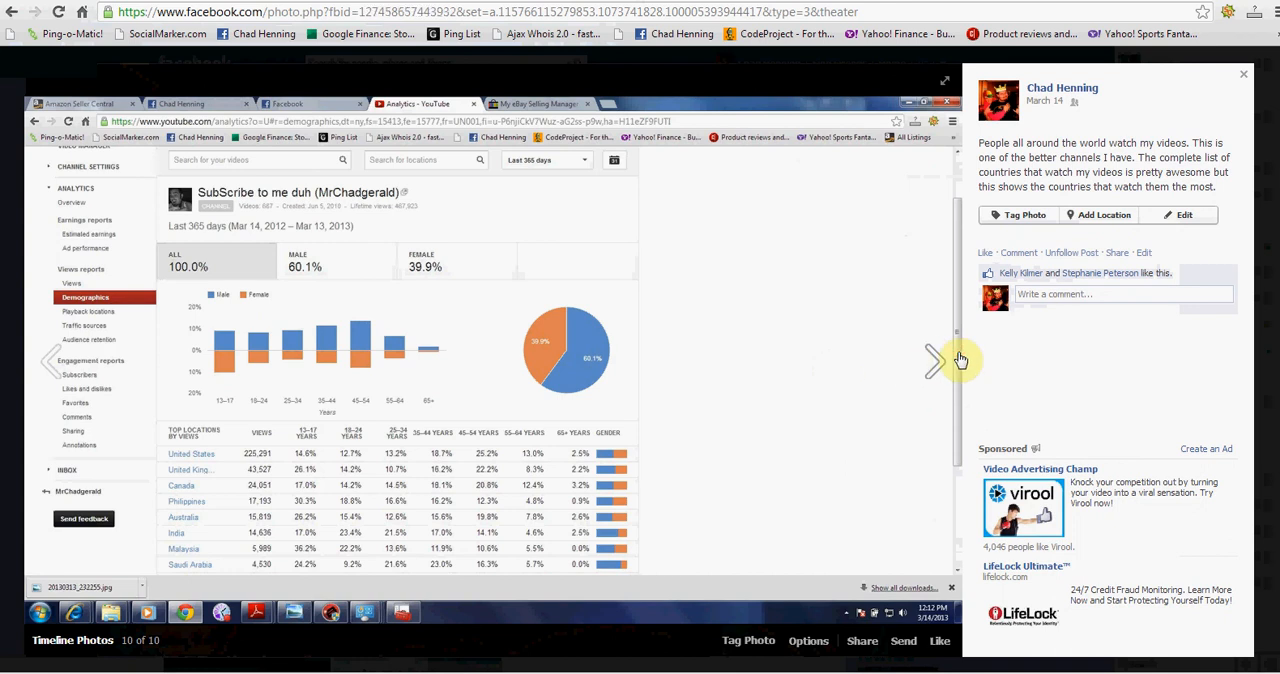
click(932, 360)
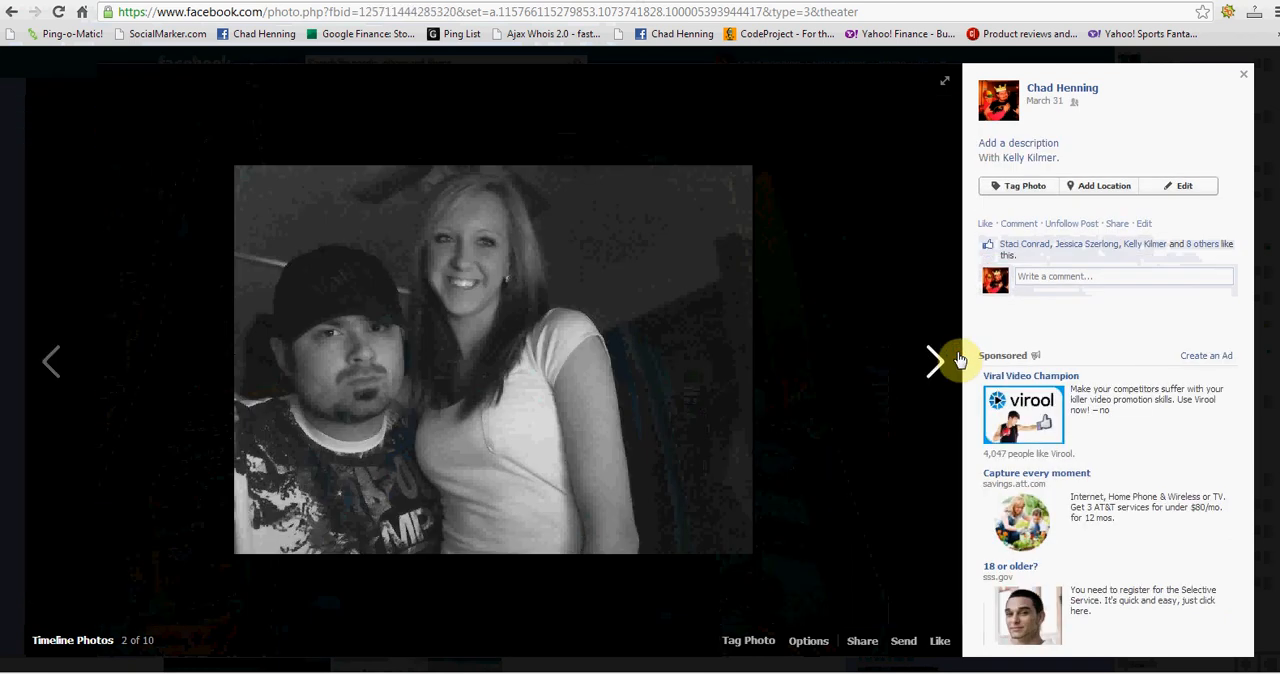
click(1244, 74)
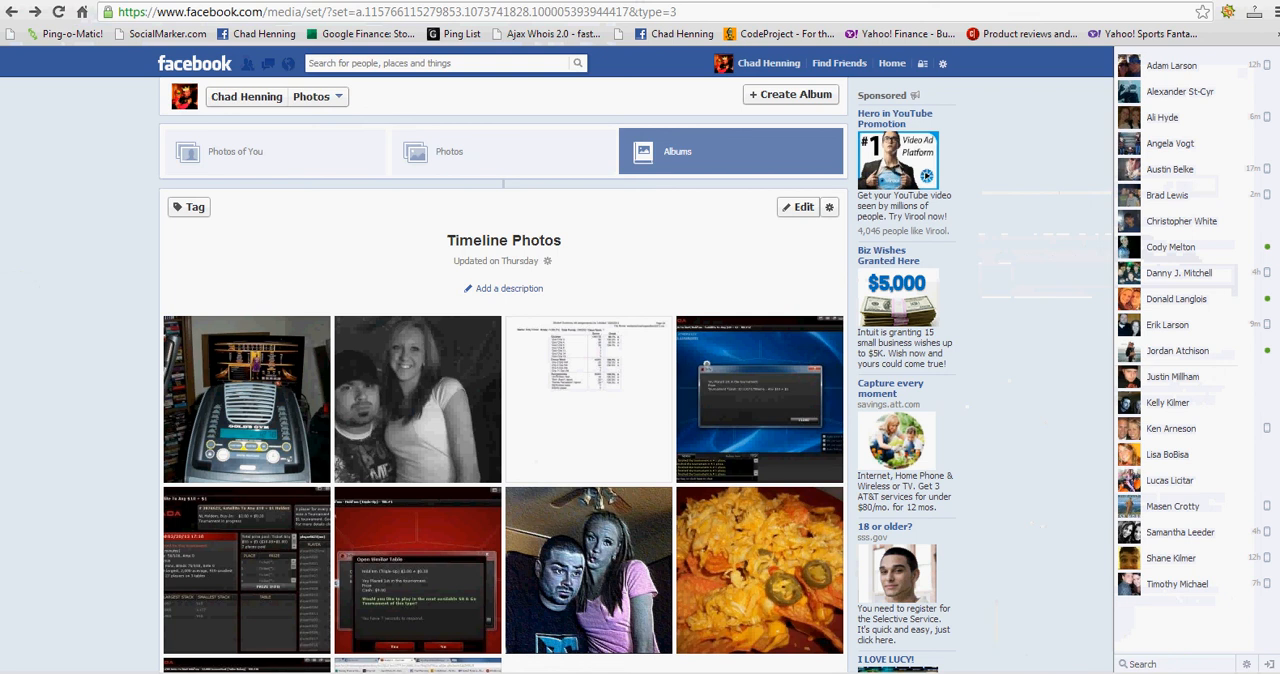